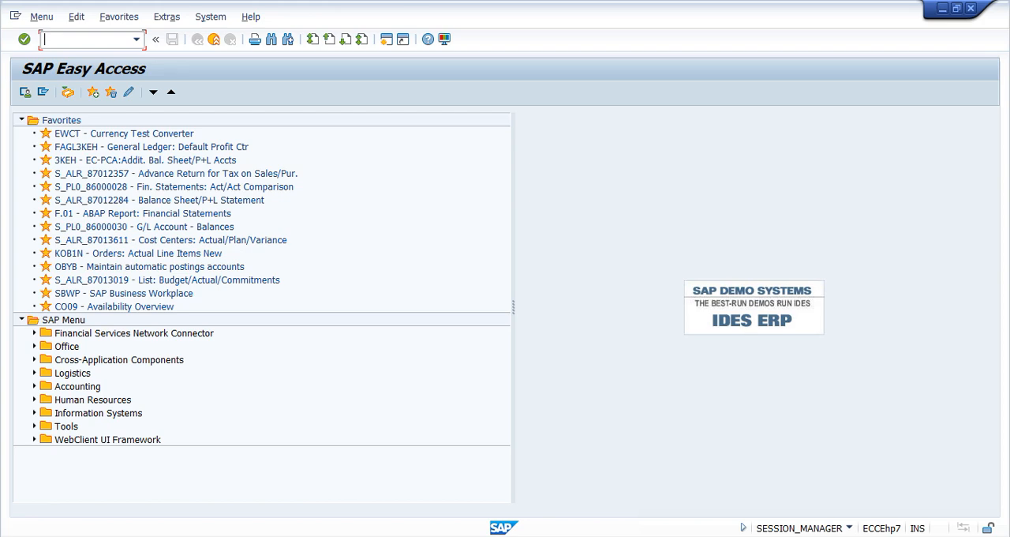
Step: Run transaction VKOA and select table 516 in the Assign G/L Accounts list
{"action": "type", "text": "VKOA"}
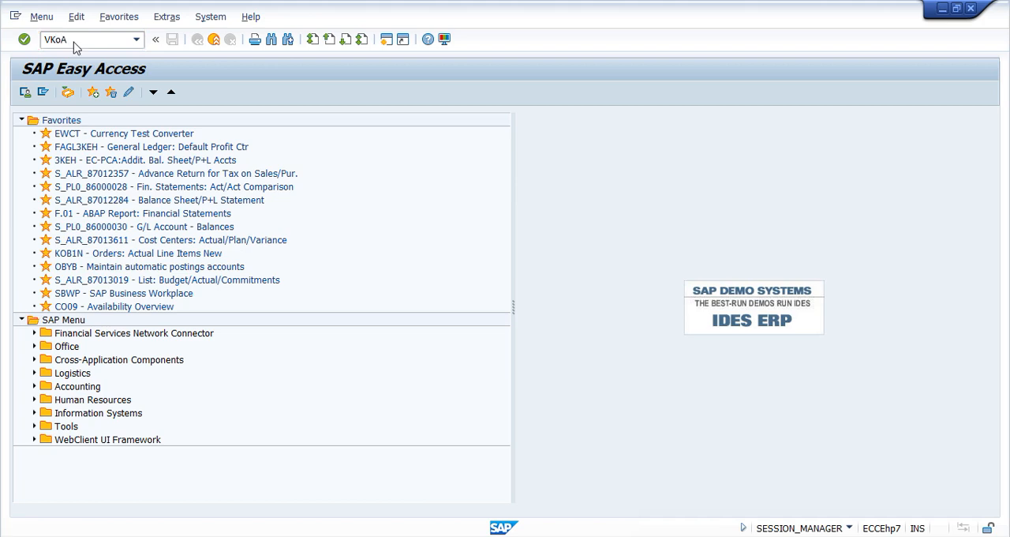
{"action": "key", "text": "Enter"}
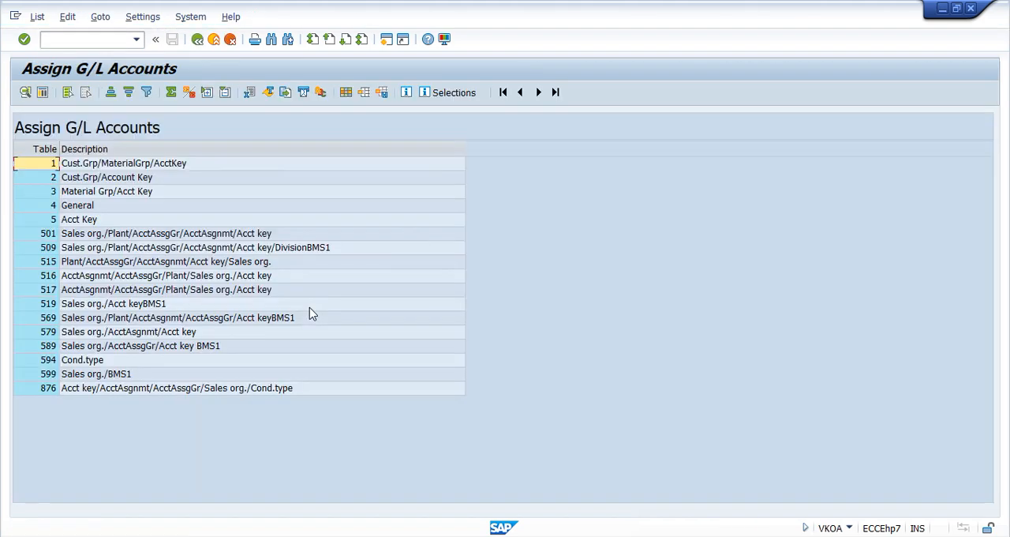
{"action": "mouse_move", "coordinate": [70, 262]}
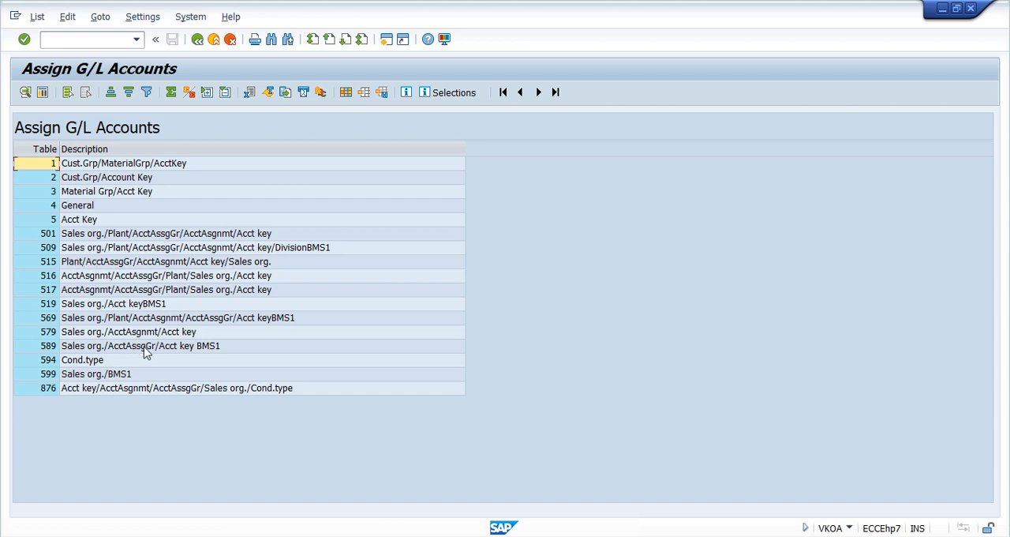
{"action": "left_click", "coordinate": [157, 276]}
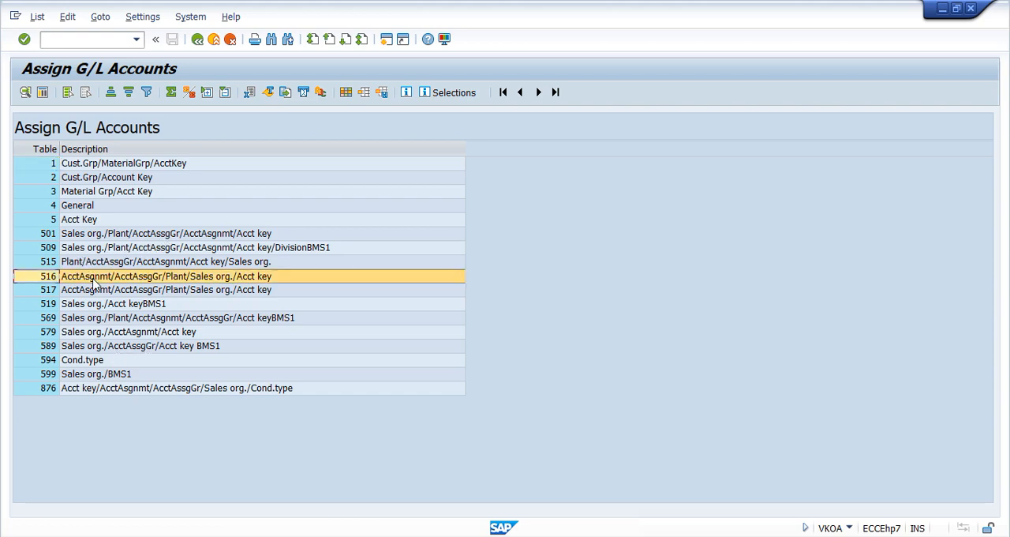
{"action": "mouse_move", "coordinate": [46, 275]}
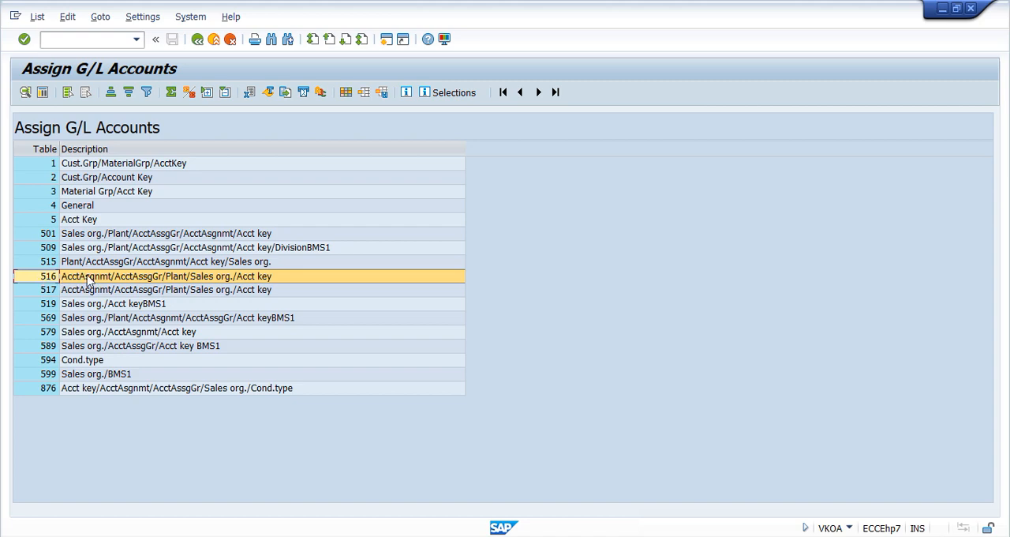
Step: Display table 516 entries and check the F1 help of the material and customer AAG columns
{"action": "double_click", "coordinate": [166, 275]}
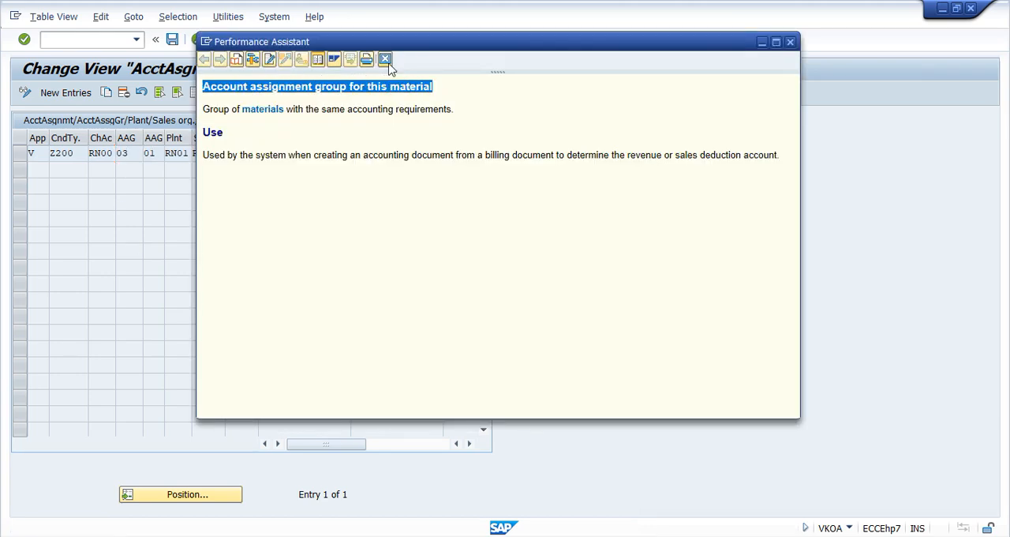
{"action": "left_click", "coordinate": [382, 57]}
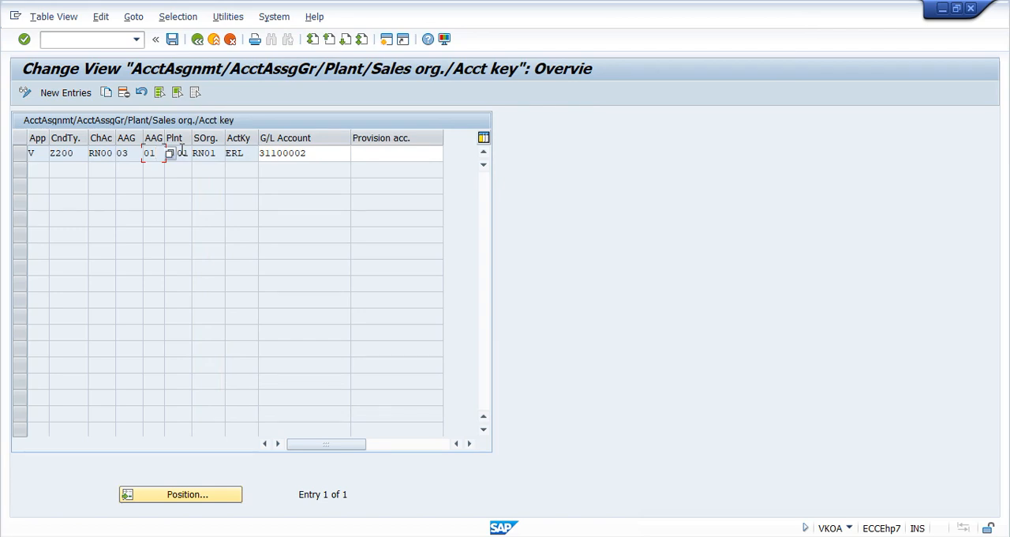
{"action": "left_click", "coordinate": [150, 152]}
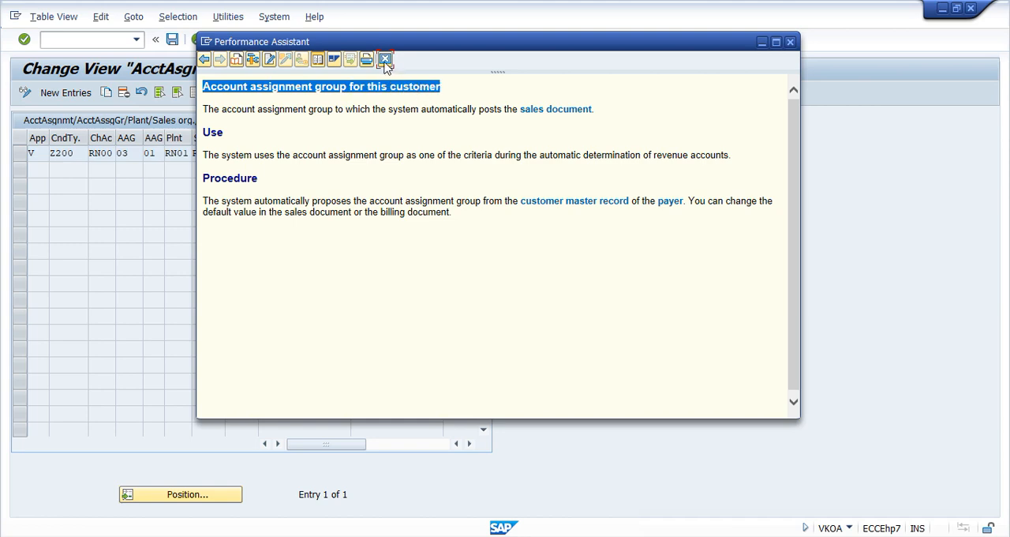
{"action": "left_click", "coordinate": [383, 57]}
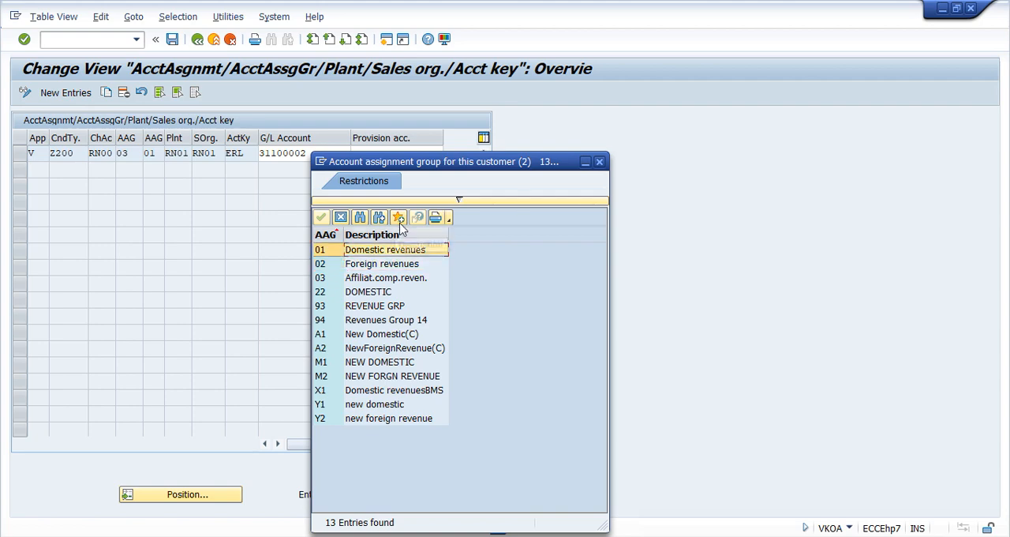
{"action": "mouse_move", "coordinate": [324, 270]}
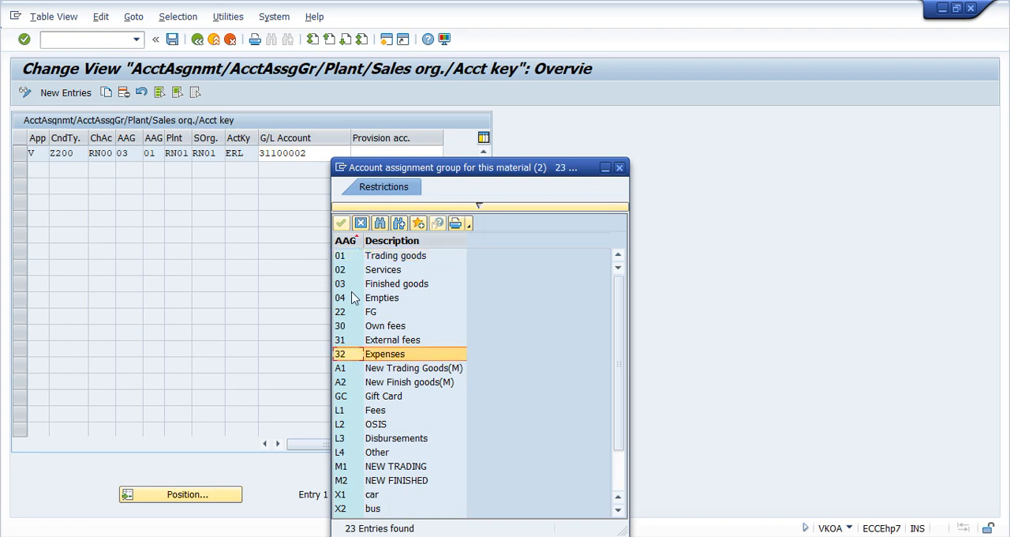
{"action": "mouse_move", "coordinate": [356, 339]}
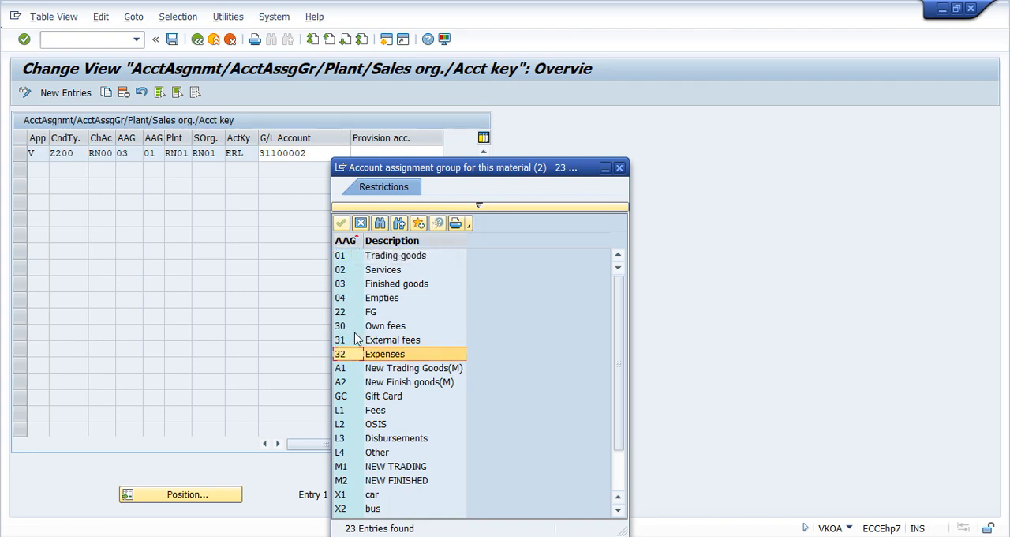
{"action": "mouse_move", "coordinate": [367, 237]}
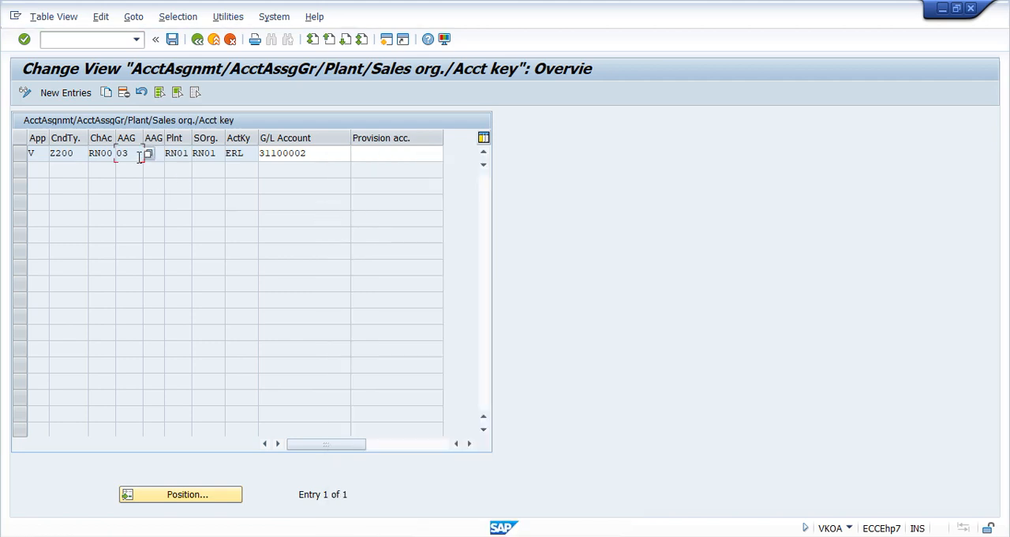
{"action": "mouse_move", "coordinate": [433, 260]}
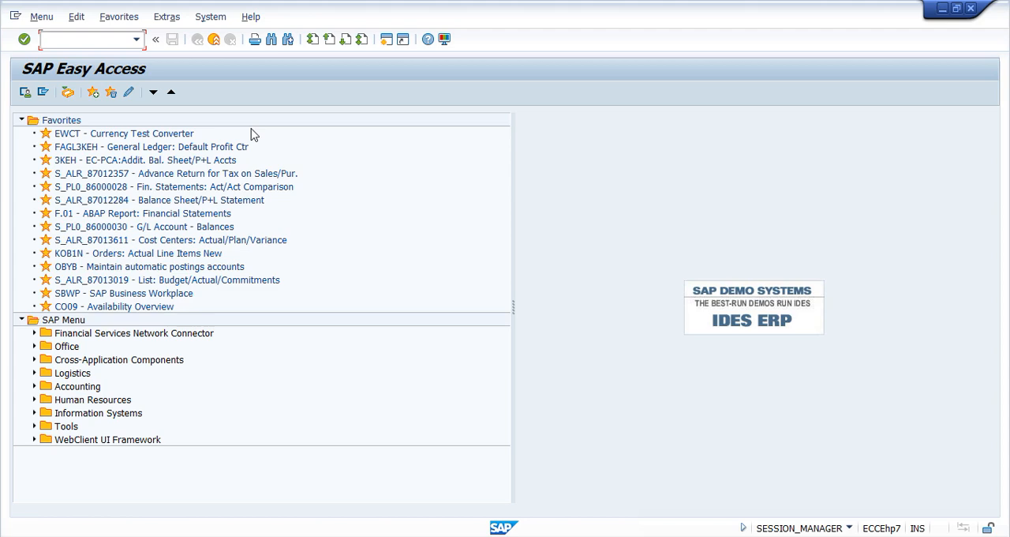
Step: Run XD03 for the customer in company code RN01, sales area RN01/RA/RA, and continue
{"action": "left_click", "coordinate": [79, 39]}
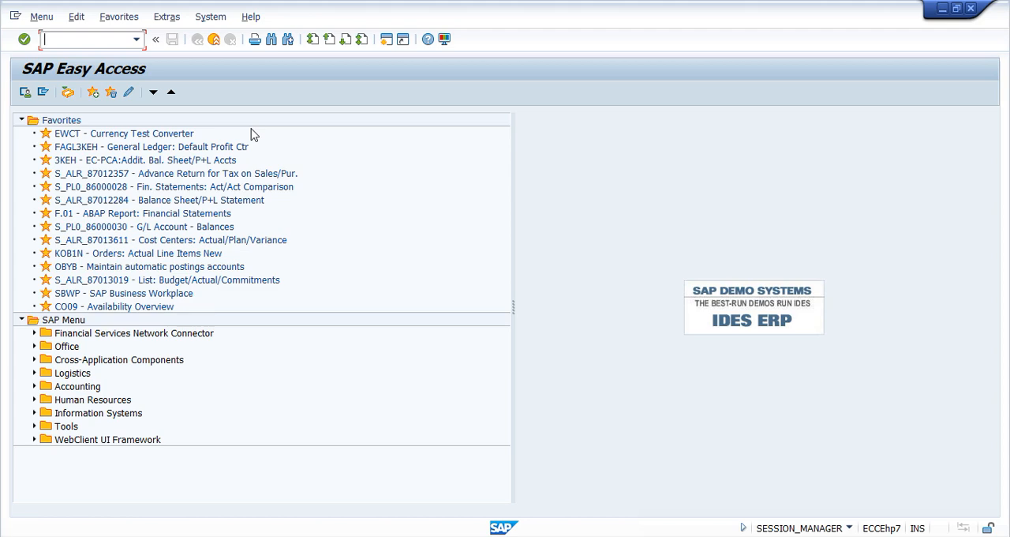
{"action": "type", "text": "XD"}
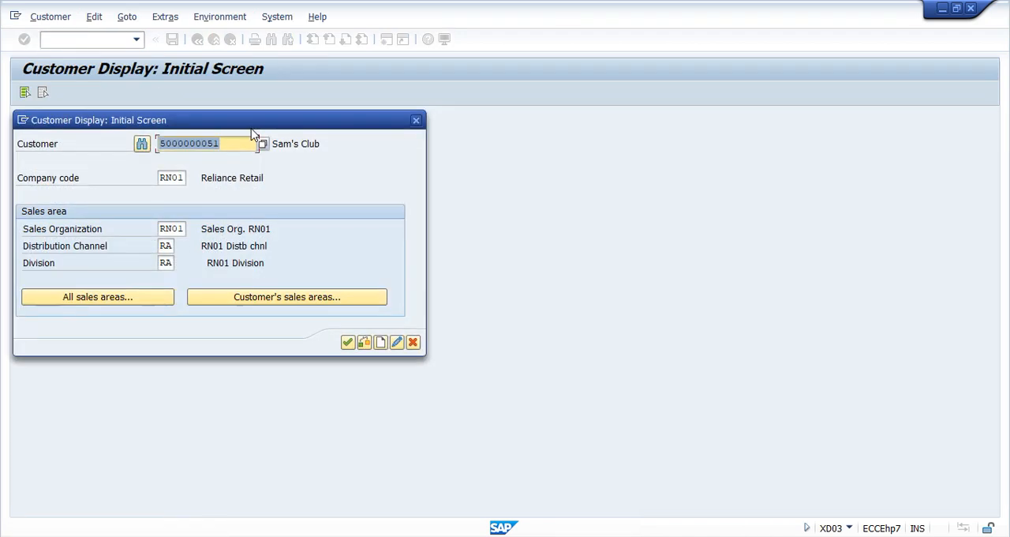
{"action": "mouse_move", "coordinate": [229, 139]}
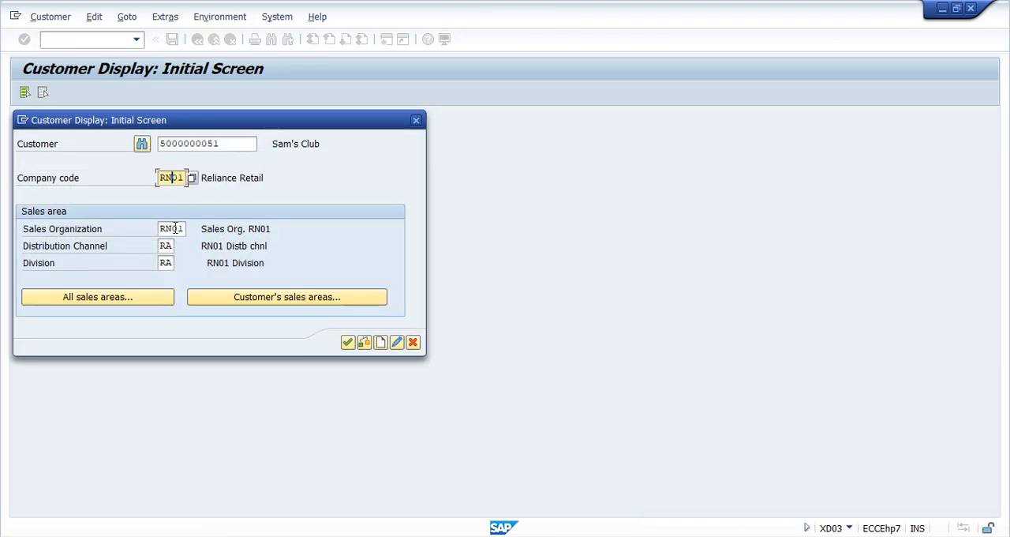
{"action": "left_click", "coordinate": [169, 228]}
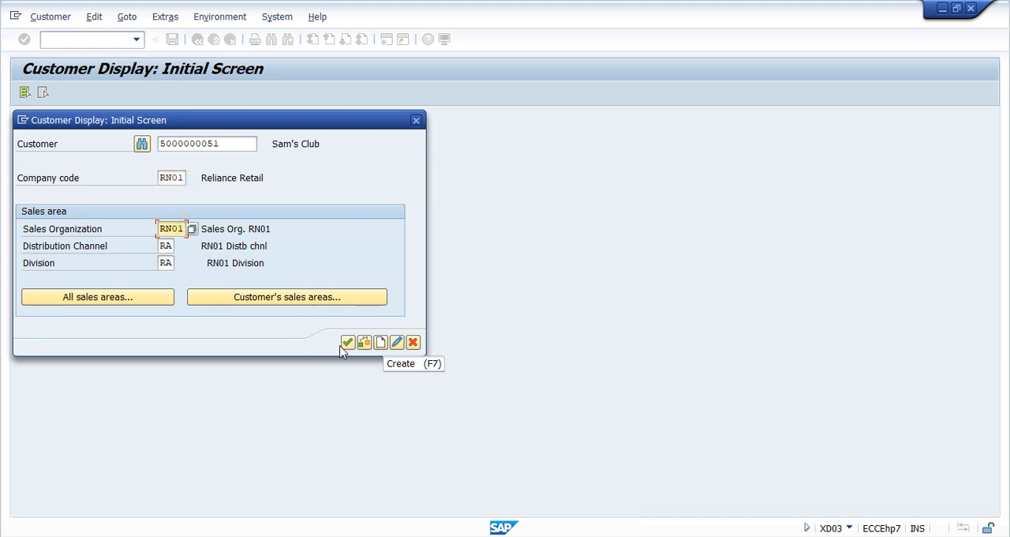
{"action": "left_click", "coordinate": [348, 343]}
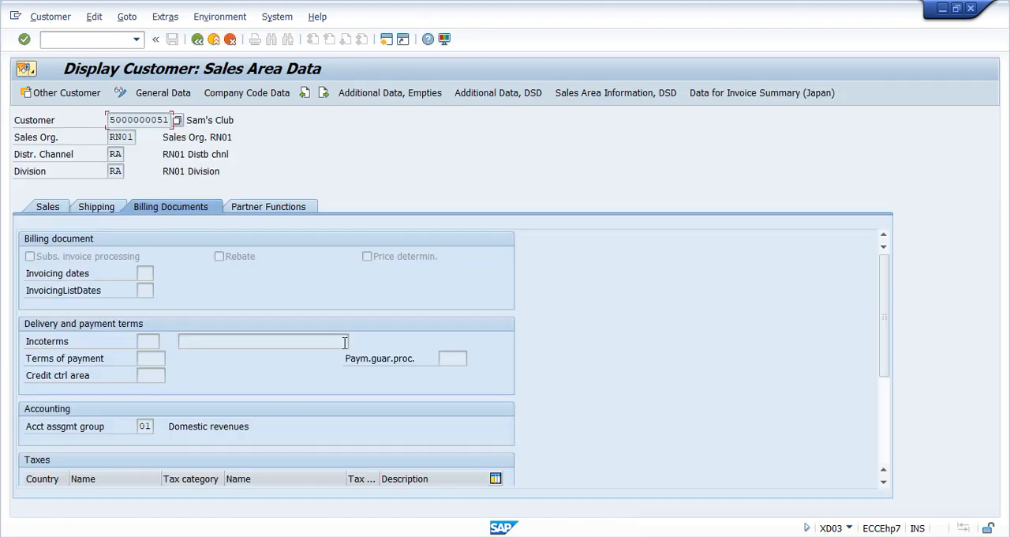
Step: Review general and company code data, then check Acct assgmt group 01 under Billing Documents
{"action": "left_click", "coordinate": [162, 93]}
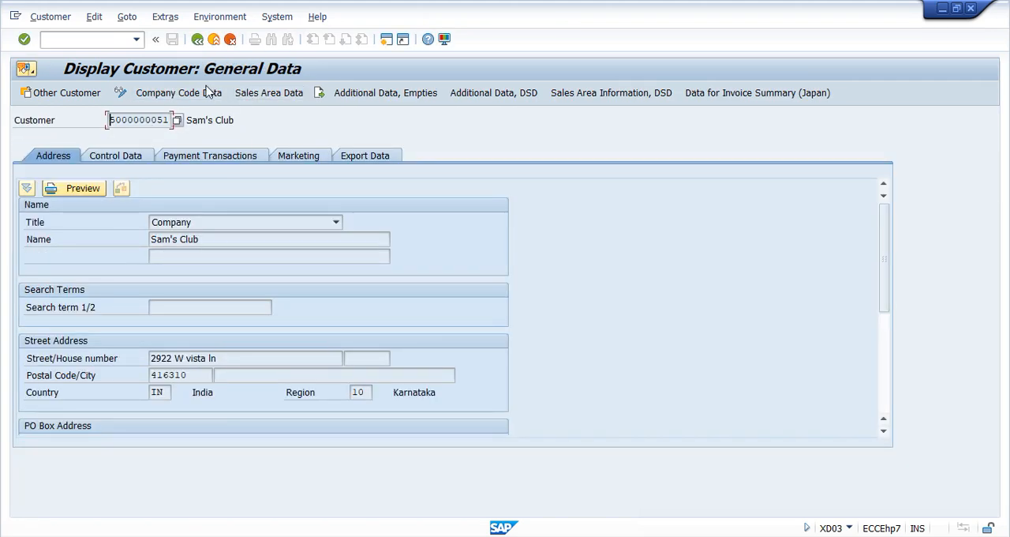
{"action": "left_click", "coordinate": [179, 93]}
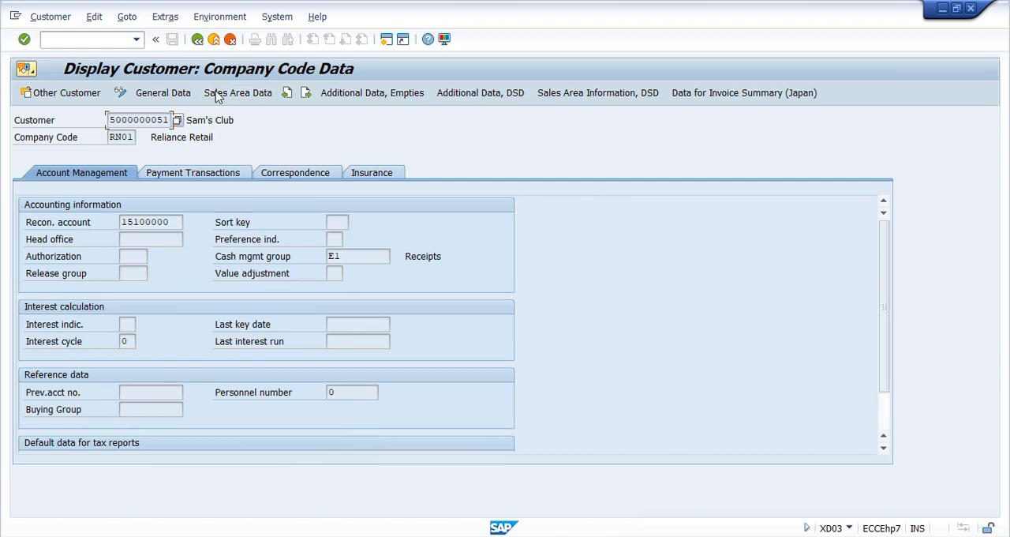
{"action": "left_click", "coordinate": [239, 93]}
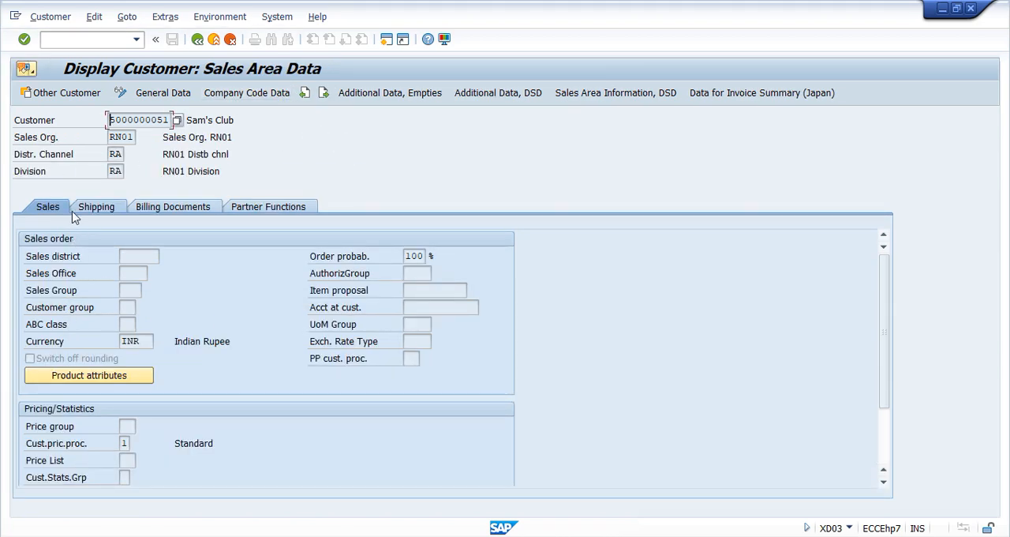
{"action": "mouse_move", "coordinate": [140, 212]}
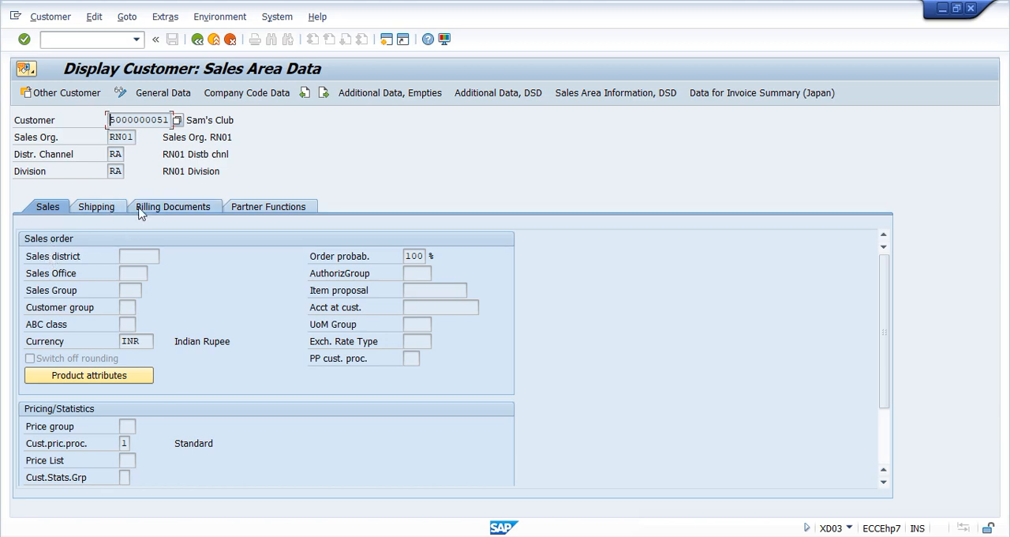
{"action": "left_click", "coordinate": [171, 206]}
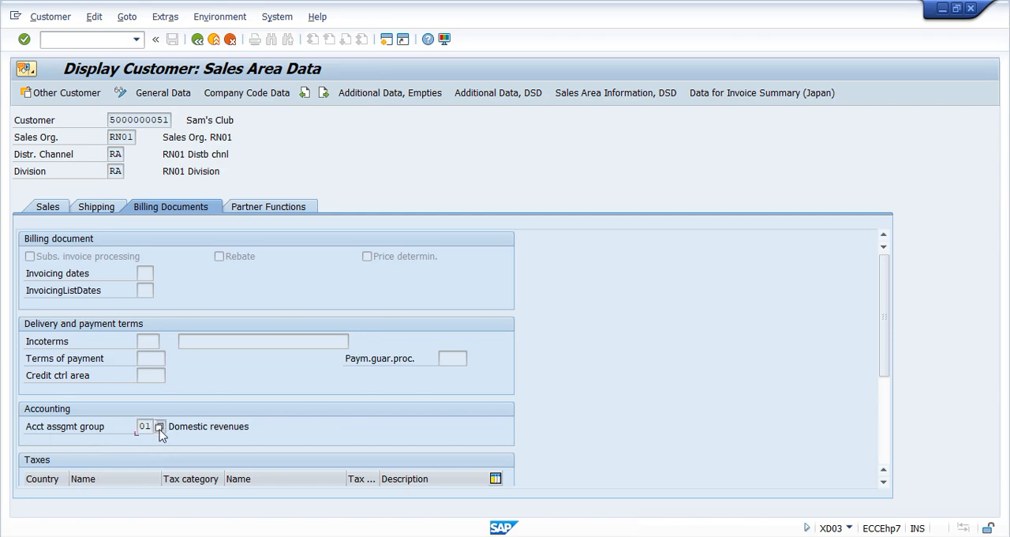
{"action": "left_click", "coordinate": [159, 427]}
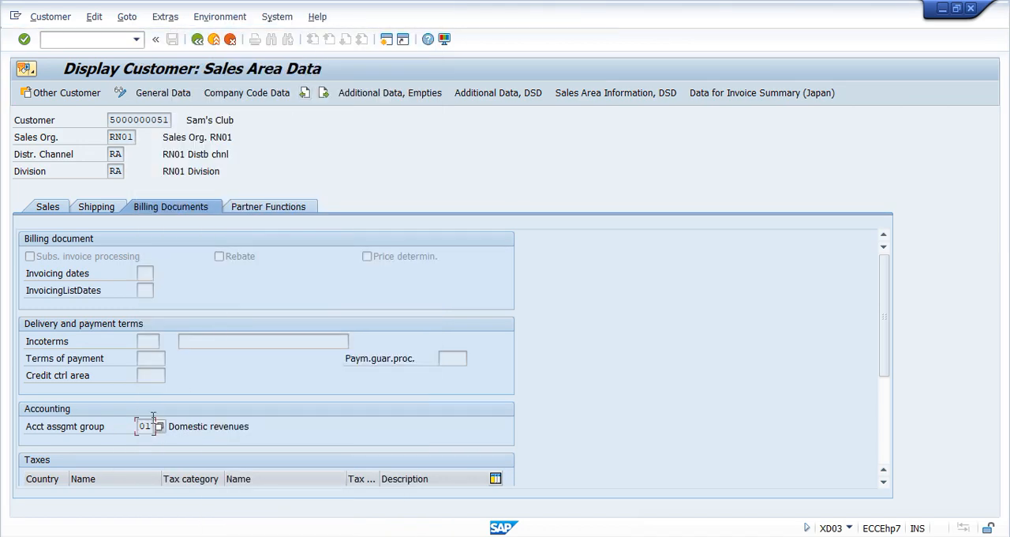
{"action": "mouse_move", "coordinate": [221, 416]}
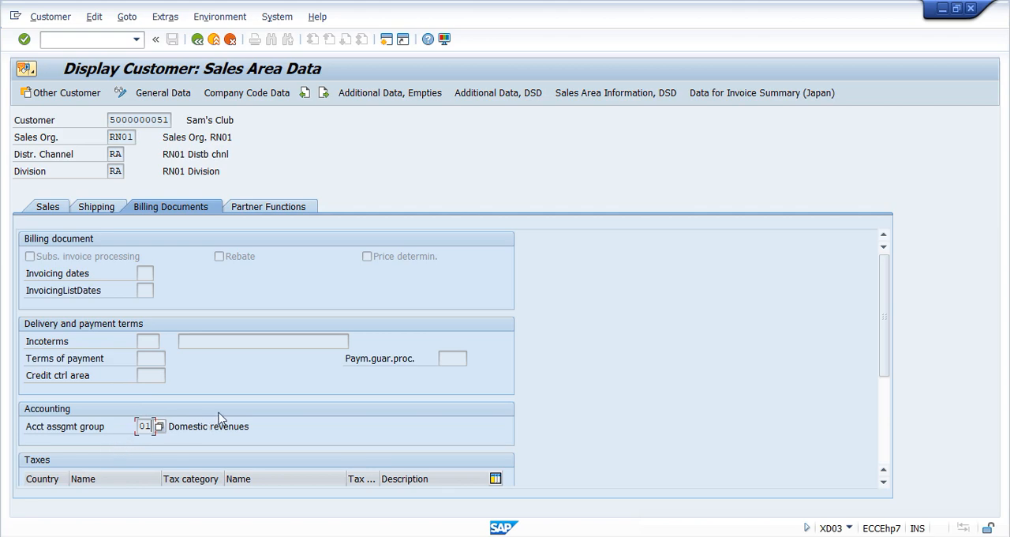
{"action": "mouse_move", "coordinate": [373, 60]}
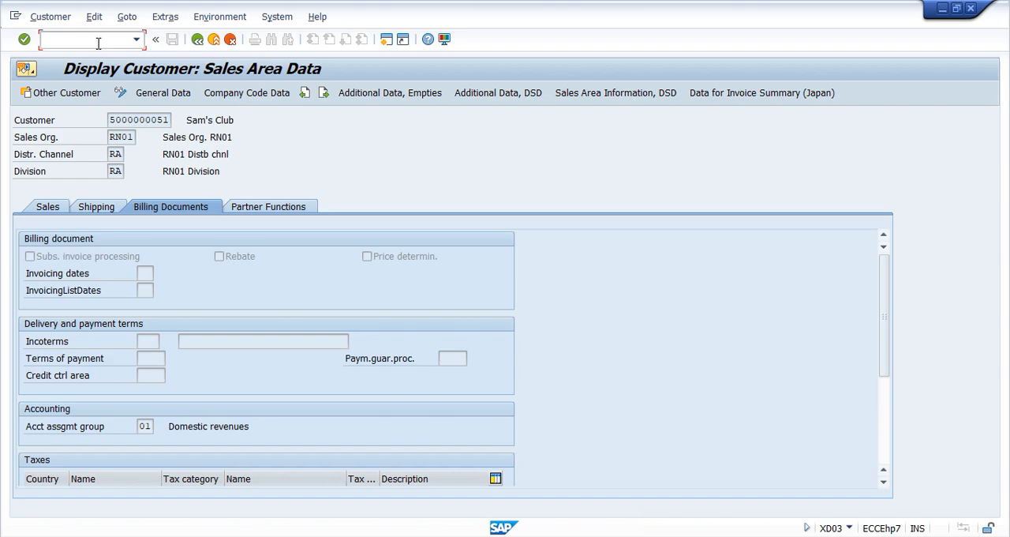
Step: Run MM03 for material 19007 and choose the Sales: Sales Org. Data views
{"action": "type", "text": "/n"}
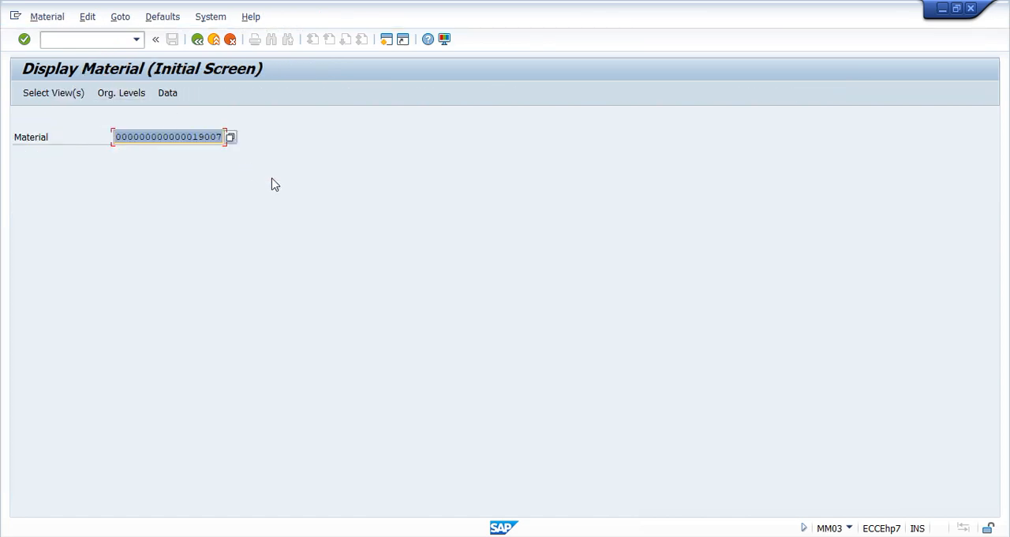
{"action": "left_click", "coordinate": [51, 92]}
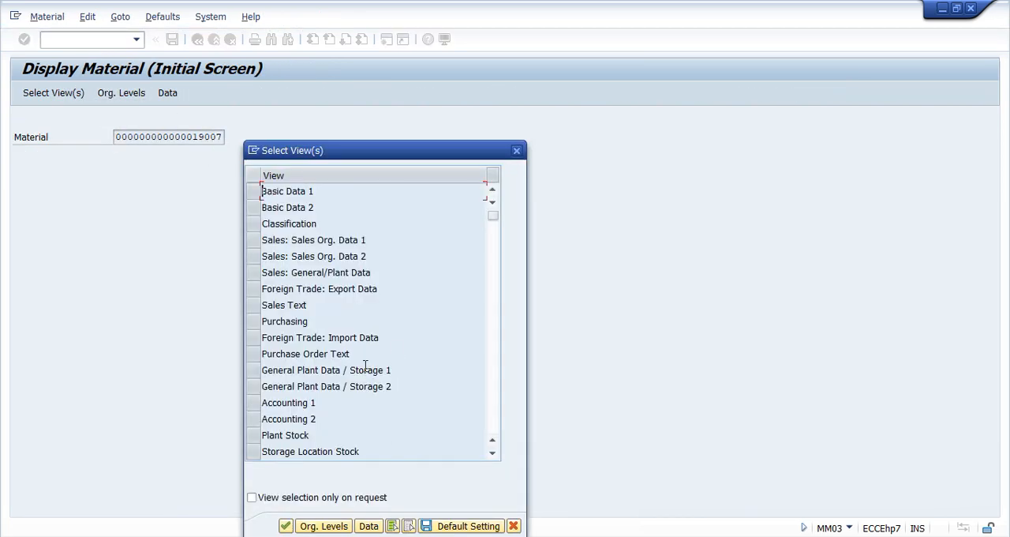
{"action": "left_click", "coordinate": [313, 240]}
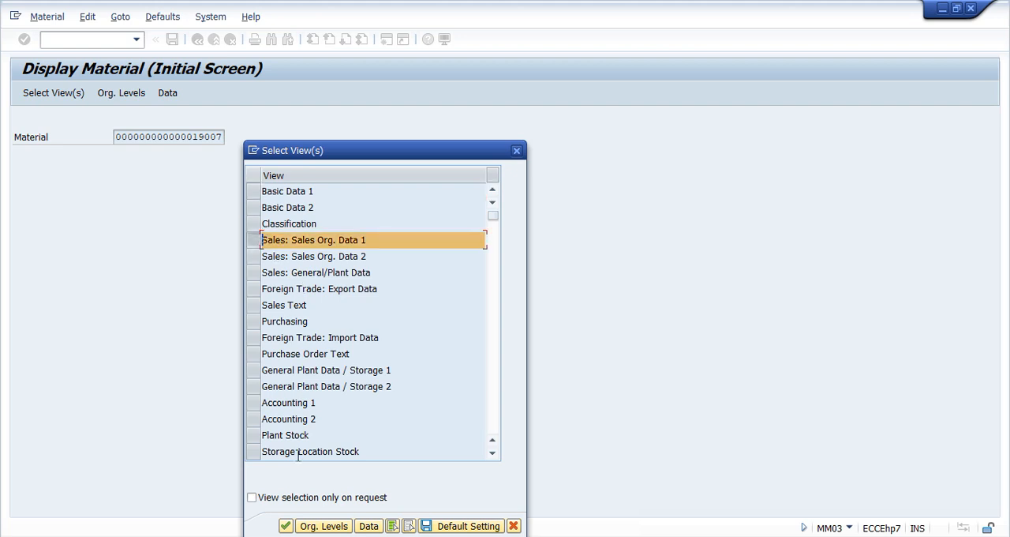
{"action": "left_click", "coordinate": [341, 525]}
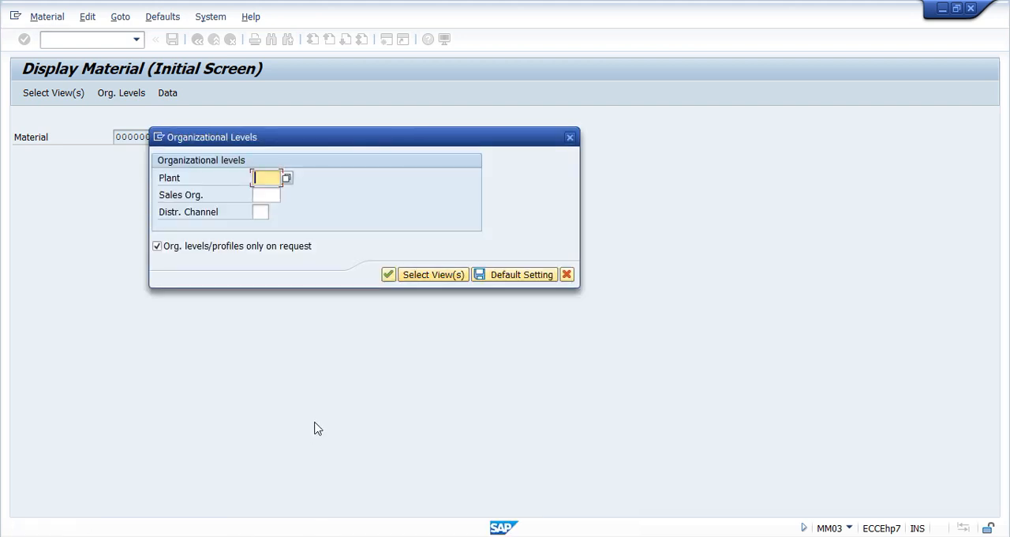
Step: Enter organizational levels plant RN01, sales org RN01, distribution channel RA and display the material
{"action": "type", "text": "RN01"}
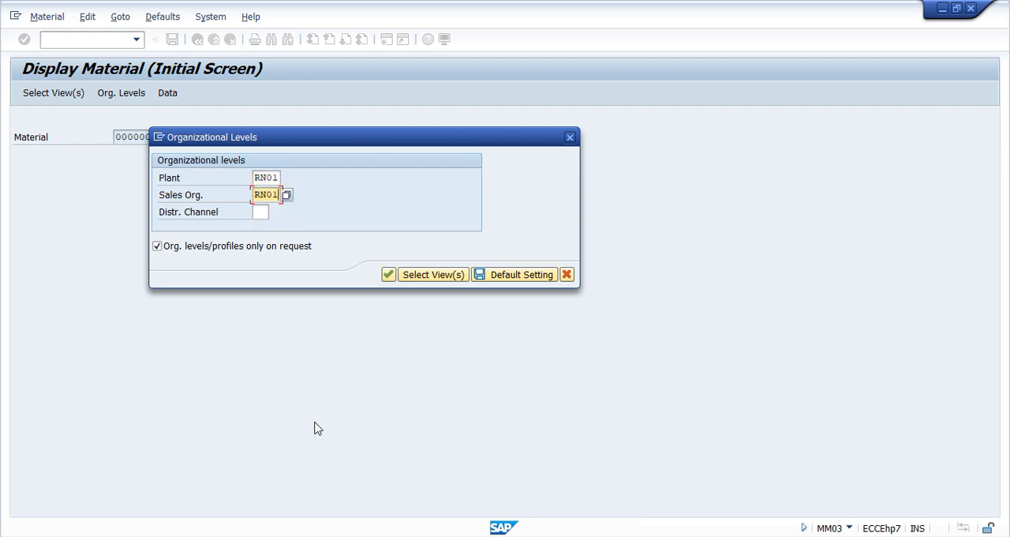
{"action": "type", "text": "RA"}
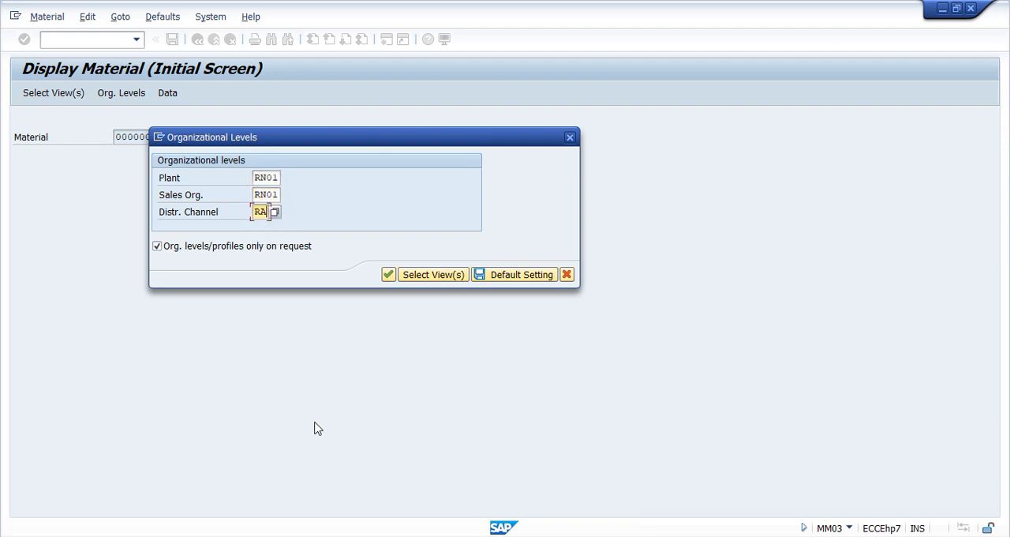
{"action": "left_click", "coordinate": [389, 273]}
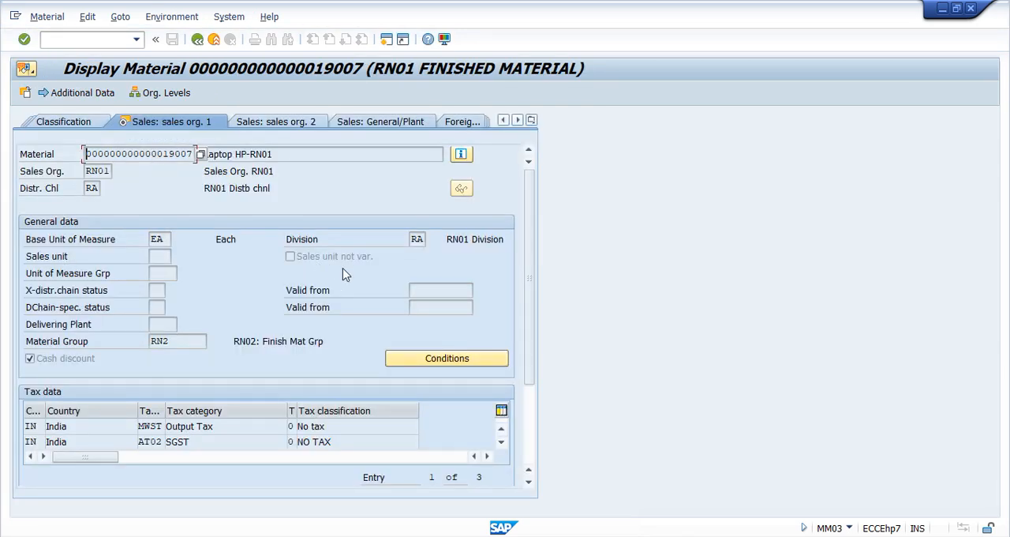
{"action": "mouse_move", "coordinate": [319, 133]}
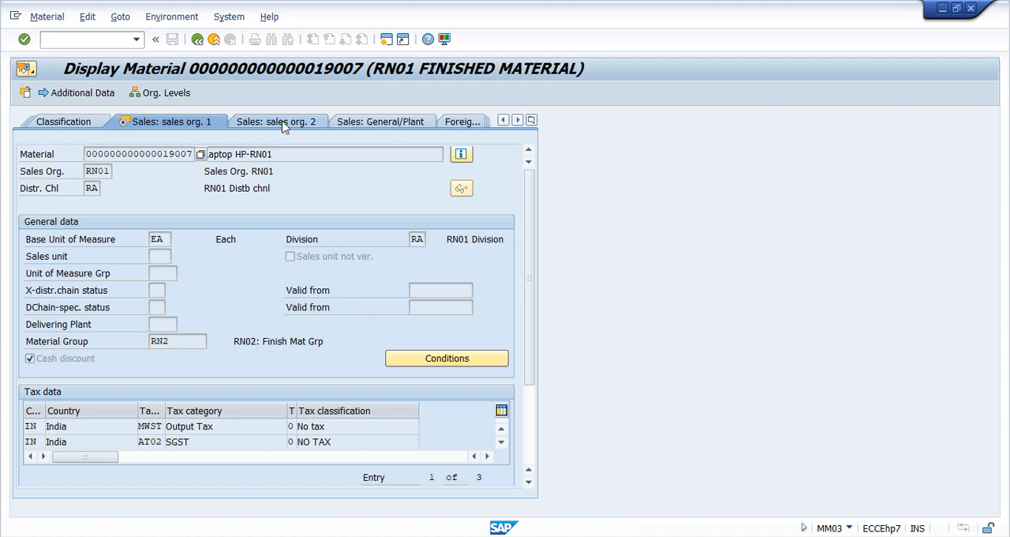
Step: Show the Sales: sales org. 2 view with account assignment group 03, Finished goods
{"action": "left_click", "coordinate": [277, 120]}
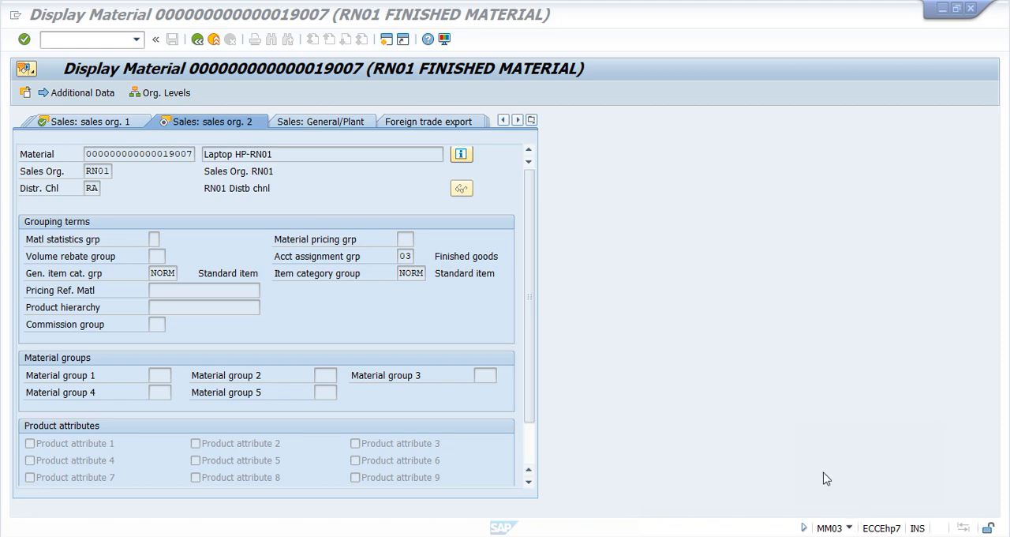
{"action": "mouse_move", "coordinate": [426, 278]}
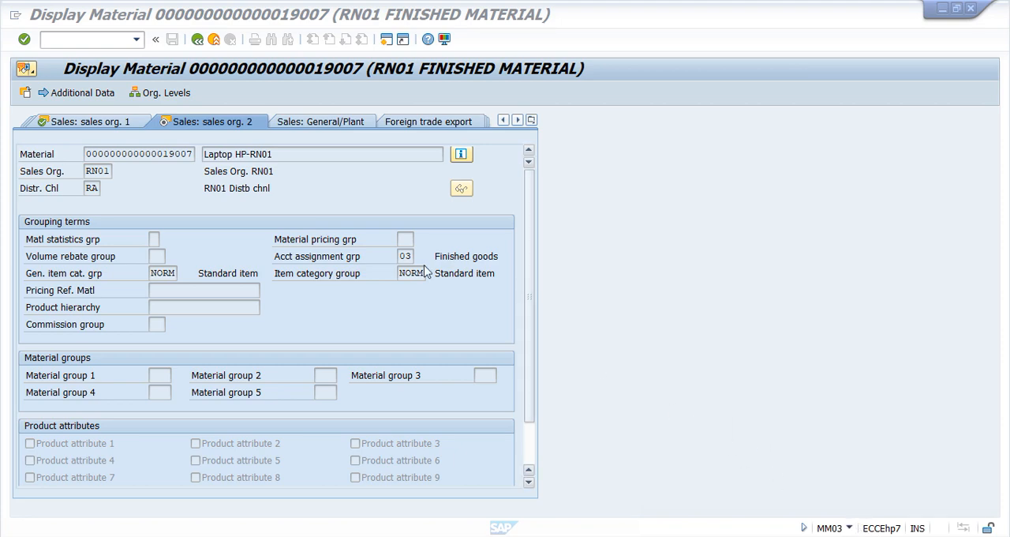
{"action": "mouse_move", "coordinate": [312, 230]}
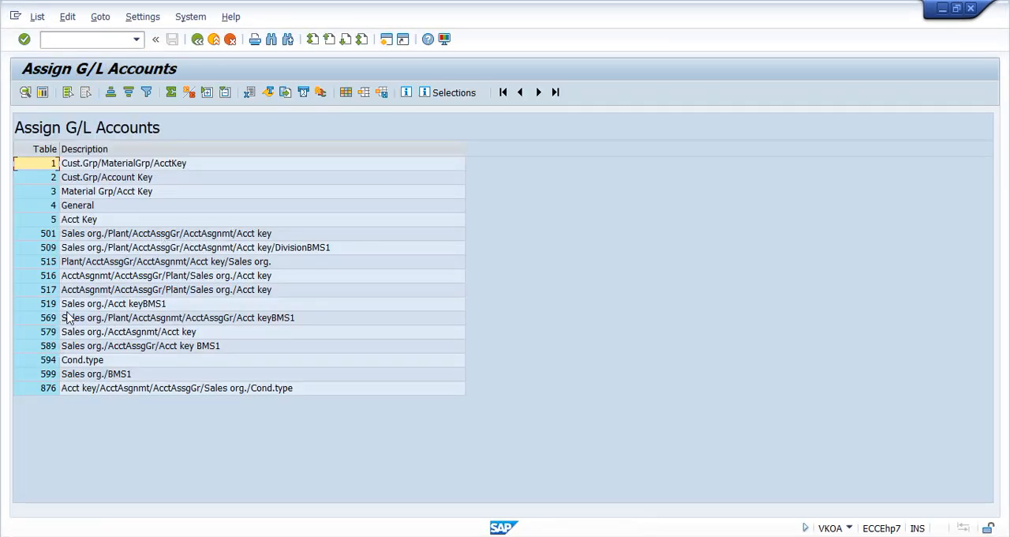
Step: Display table 516 entries again, accepting the Locked Data popup, to show G/L 31100002 for AAG 03/01
{"action": "left_click", "coordinate": [166, 276]}
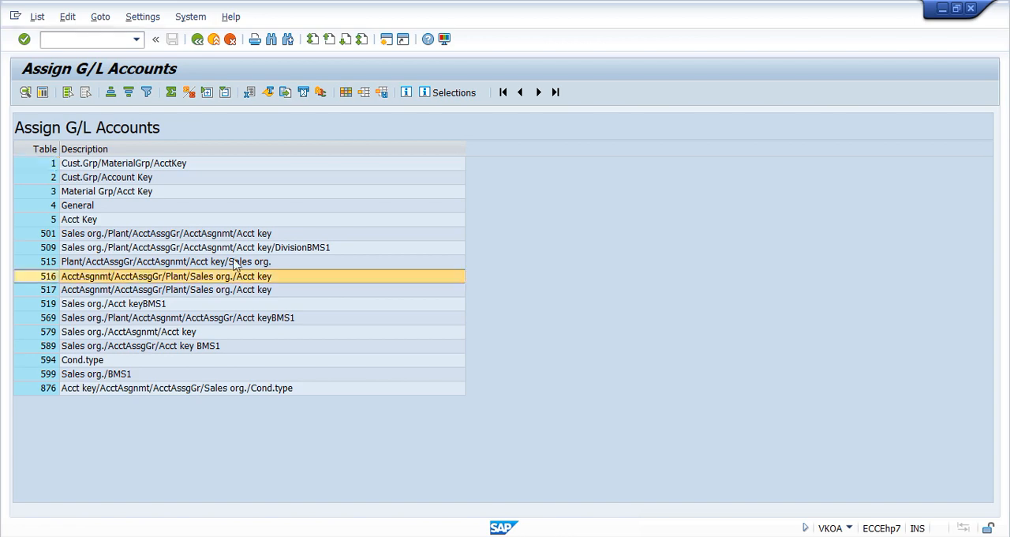
{"action": "double_click", "coordinate": [166, 275]}
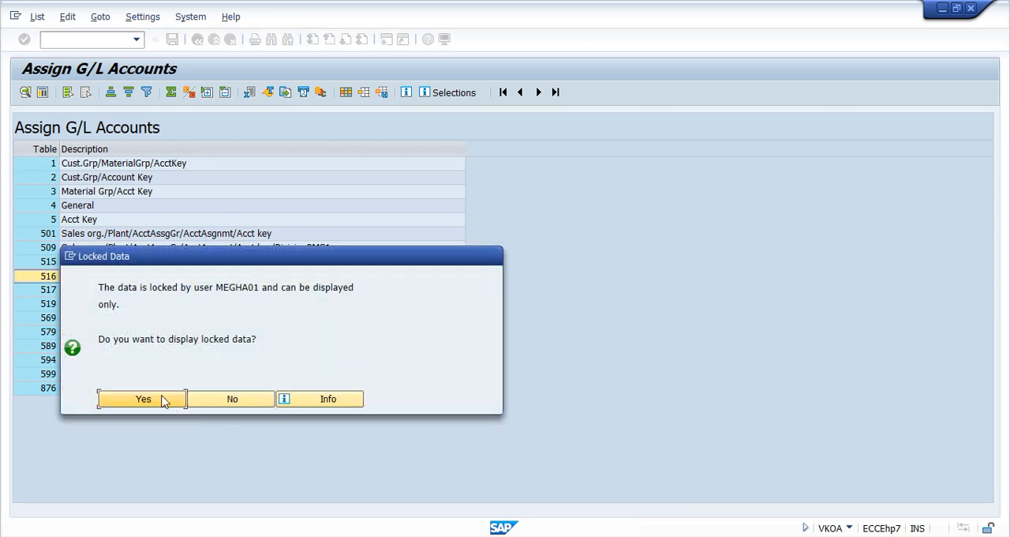
{"action": "left_click", "coordinate": [143, 399]}
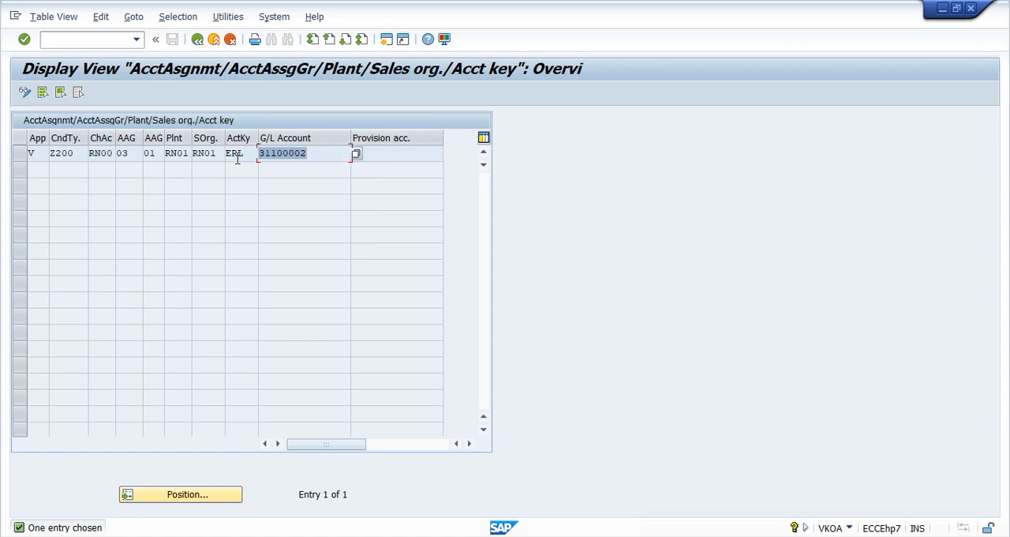
{"action": "mouse_move", "coordinate": [349, 164]}
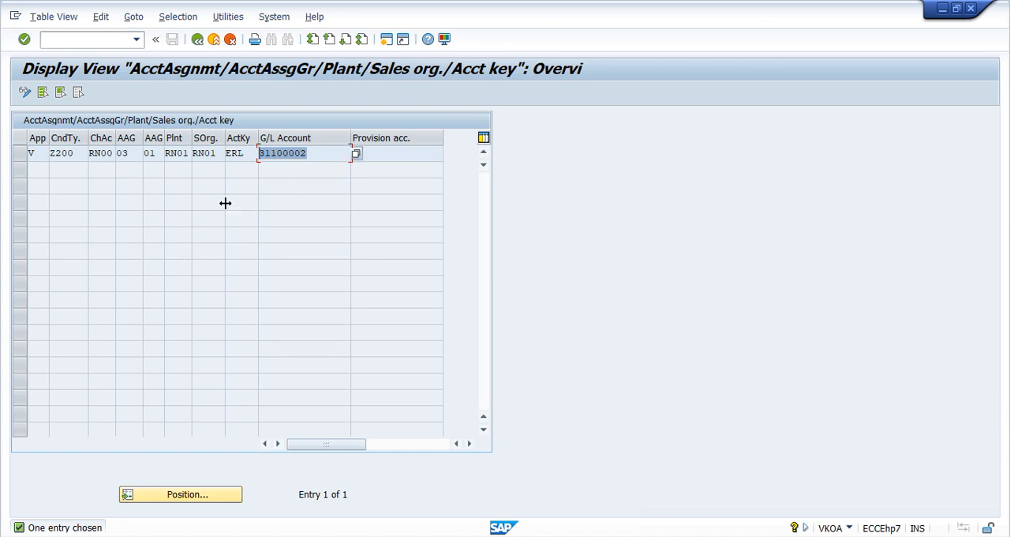
{"action": "mouse_move", "coordinate": [240, 227]}
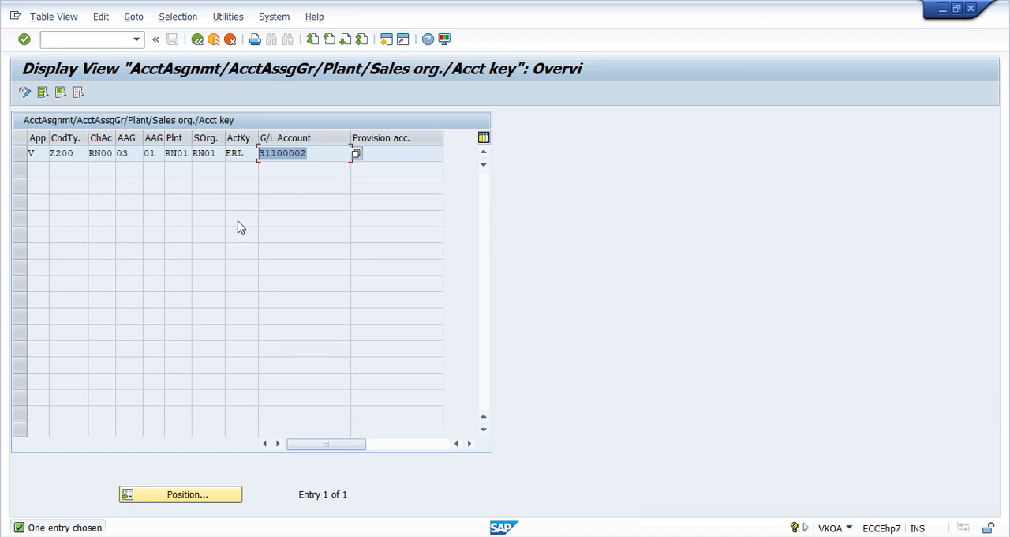
{"action": "mouse_move", "coordinate": [264, 227]}
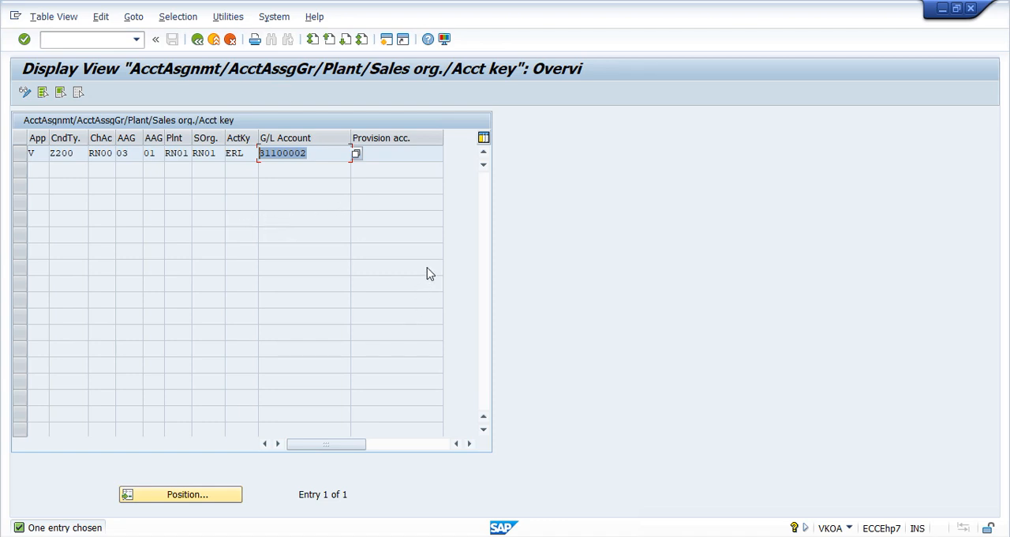
{"action": "mouse_move", "coordinate": [390, 247]}
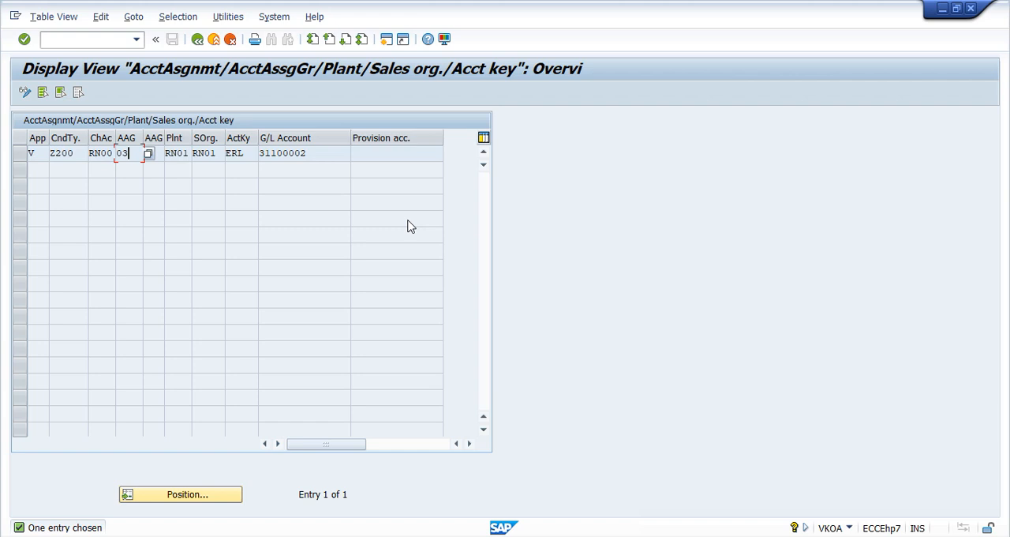
{"action": "mouse_move", "coordinate": [418, 180]}
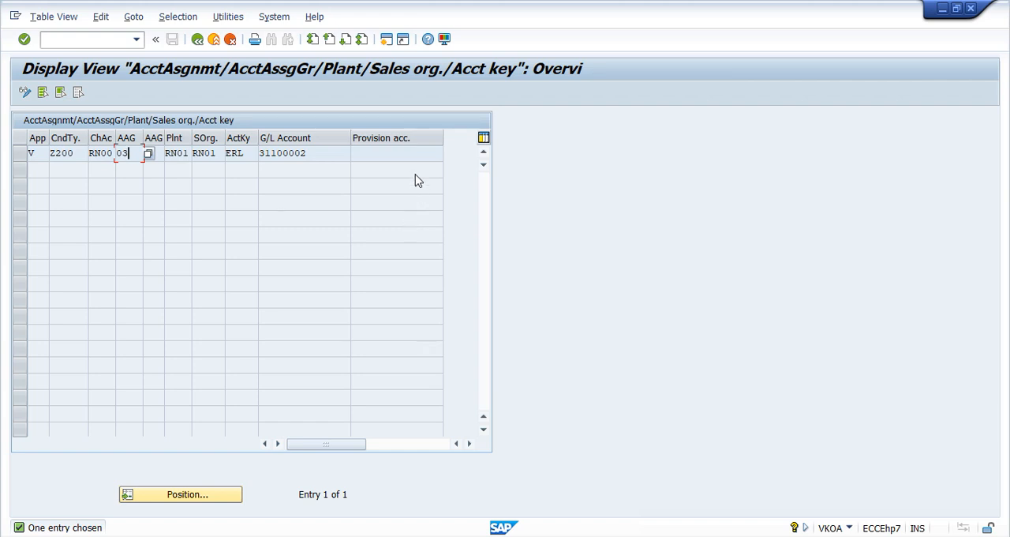